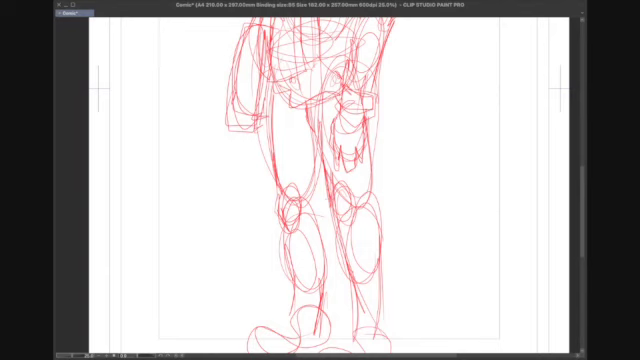
- Trace the face and upper jacket lines in black ink over the red rough sketch
scroll(down, 3)
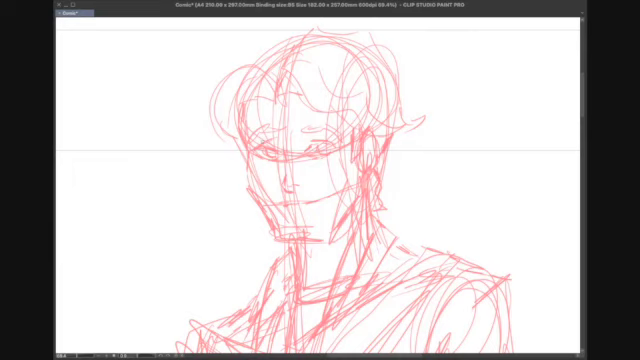
drag(240, 150, 270, 152)
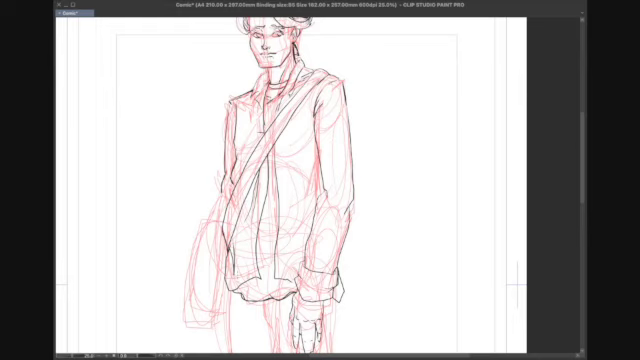
- Ink the lower face, ribbed turtleneck collar, coat lapels and bag strap, then check with the sketch hidden
scroll(down, 3)
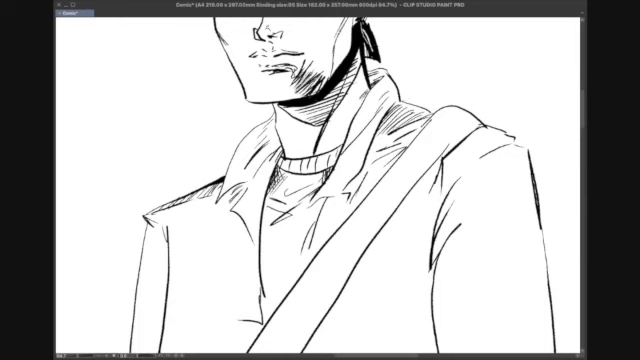
- Ink the strap stitching, hanging shoulder bag, coat and sleeve folds, and the hand at the pocket
scroll(down, 3)
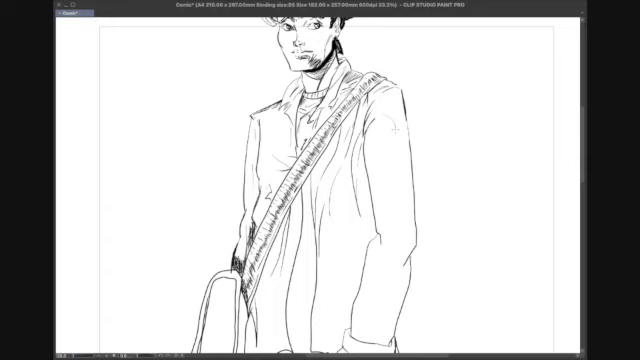
scroll(down, 3)
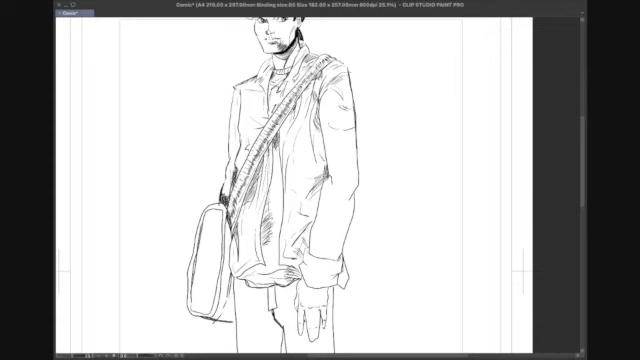
- Ink the creased jeans and both laced sneakers, carrying the line art down to the feet
scroll(down, 3)
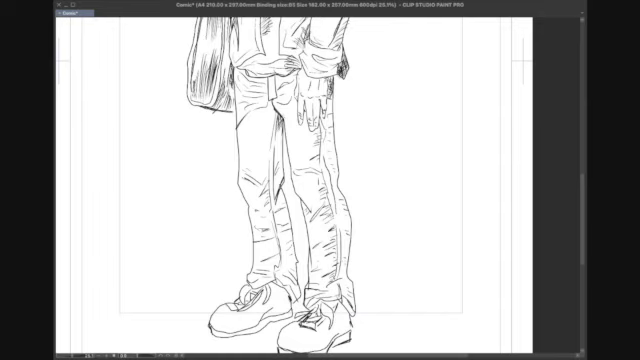
scroll(down, 3)
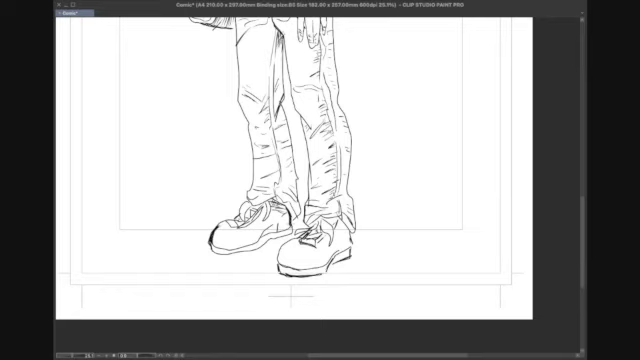